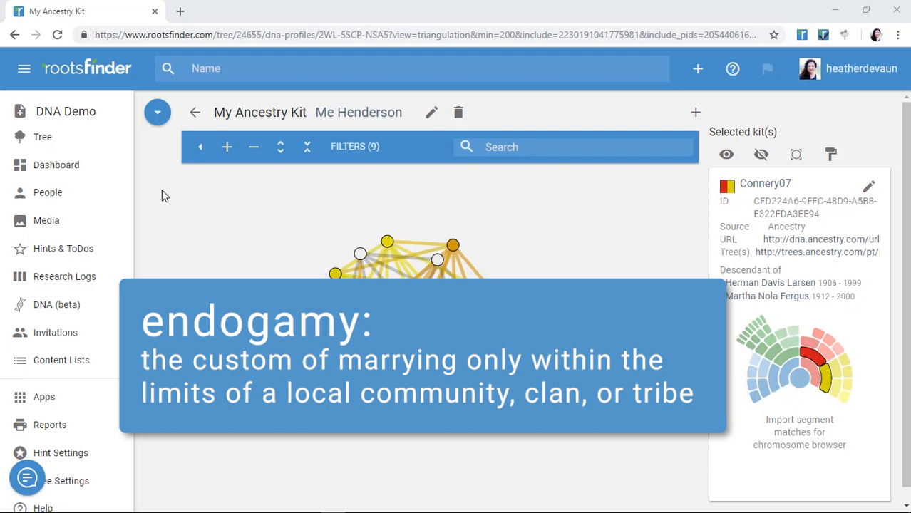
{"action": "mouse_move", "coordinate": [159, 140]}
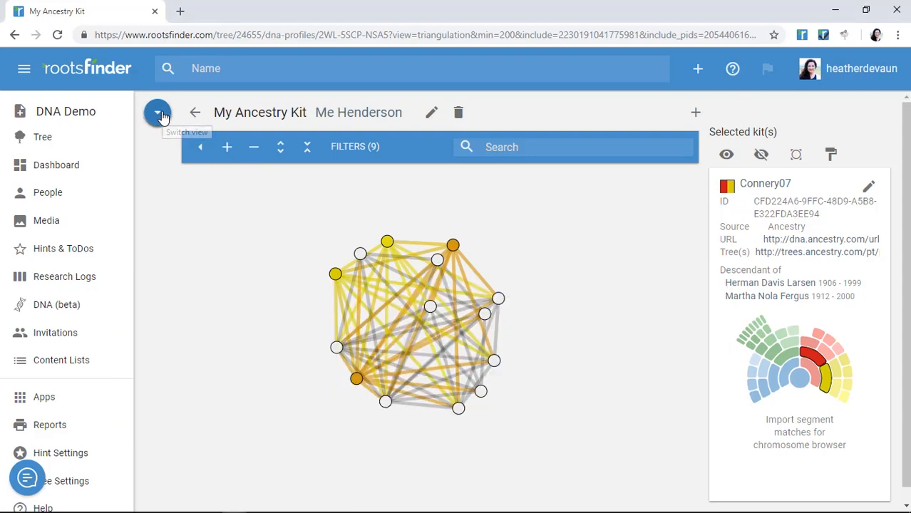
{"action": "left_click", "coordinate": [157, 111]}
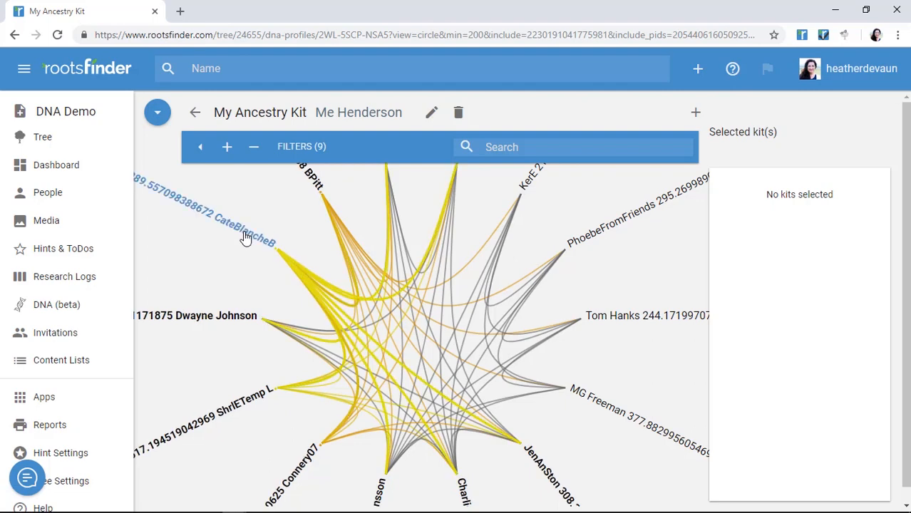
{"action": "left_click", "coordinate": [245, 237]}
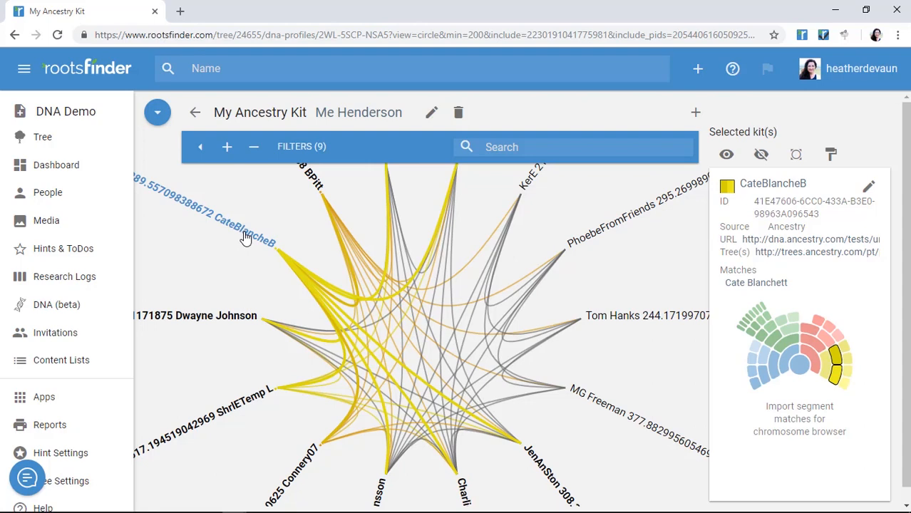
{"action": "mouse_move", "coordinate": [348, 183]}
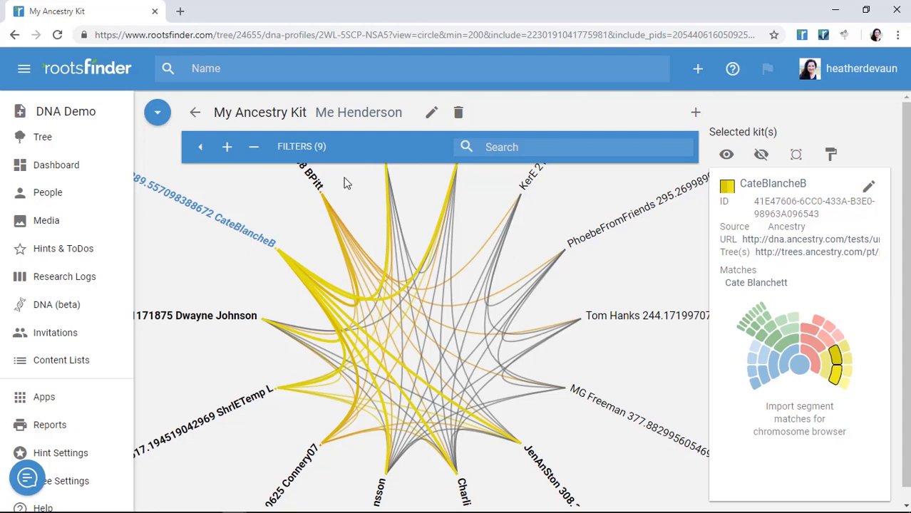
Filter to CateBlancheB's connected kits with a 100 cM minimum, showing 41 matches.
{"action": "left_click", "coordinate": [301, 146]}
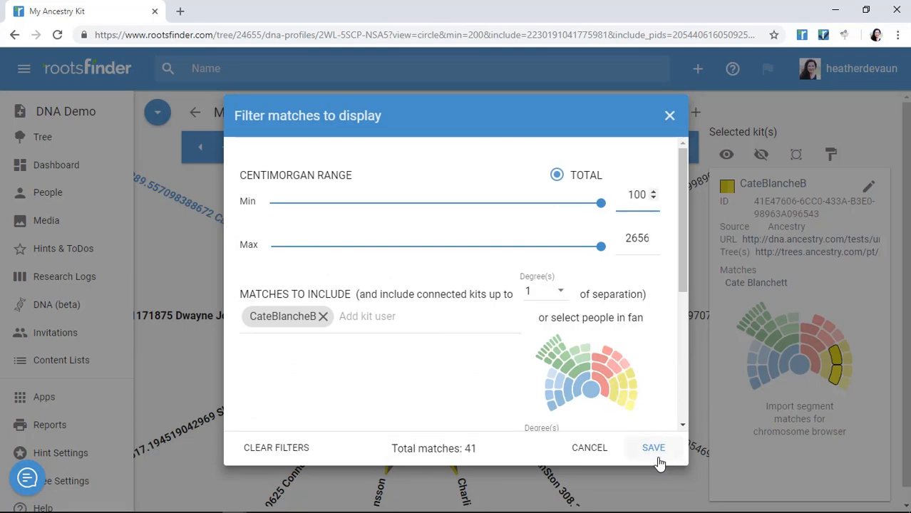
{"action": "left_click", "coordinate": [653, 448]}
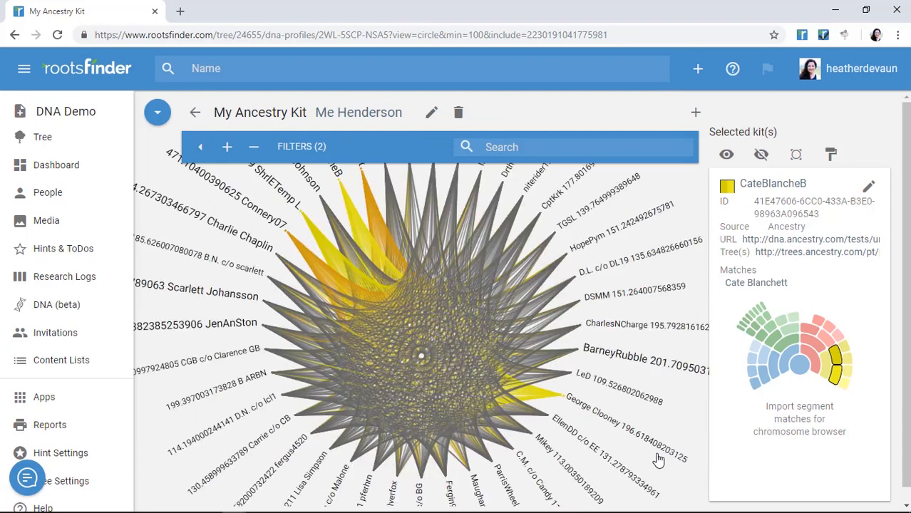
{"action": "mouse_move", "coordinate": [547, 382]}
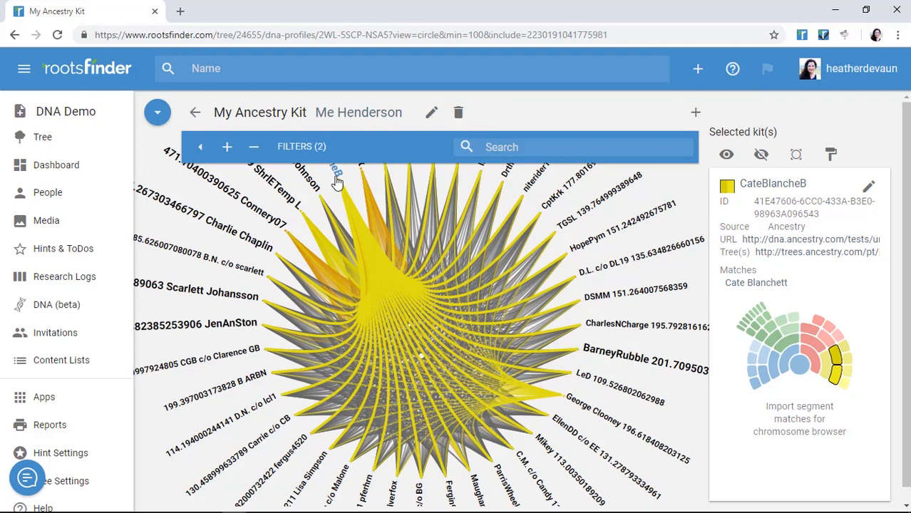
{"action": "mouse_move", "coordinate": [339, 158]}
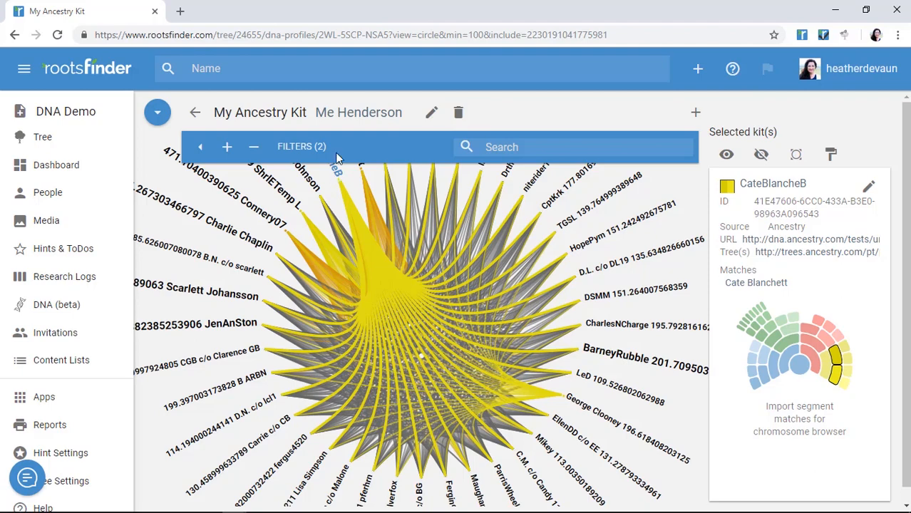
Raise the CateBlancheB filter to 2 degrees of separation, showing 77 matches.
{"action": "left_click", "coordinate": [301, 146]}
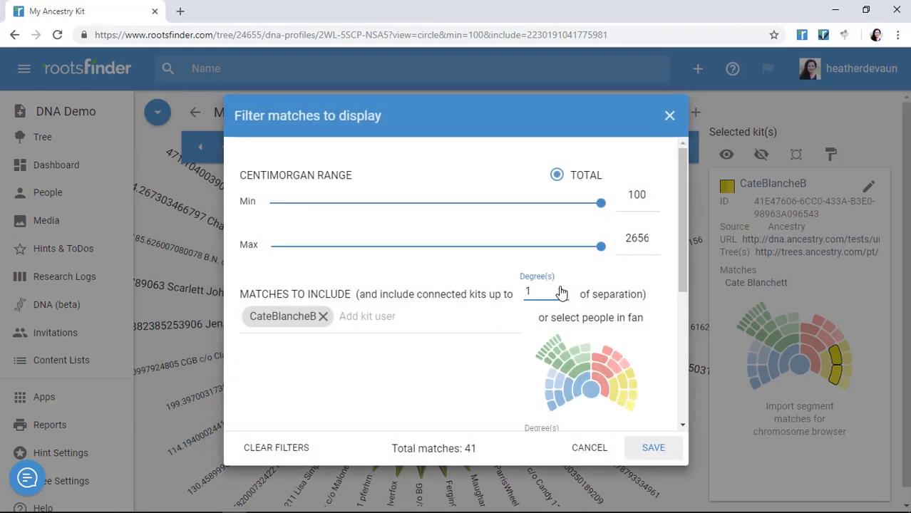
{"action": "left_click", "coordinate": [544, 294]}
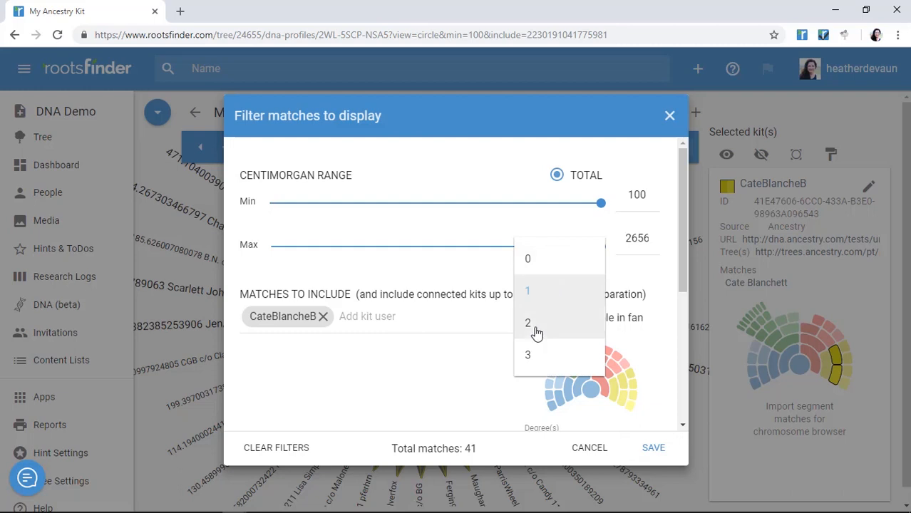
{"action": "left_click", "coordinate": [528, 322]}
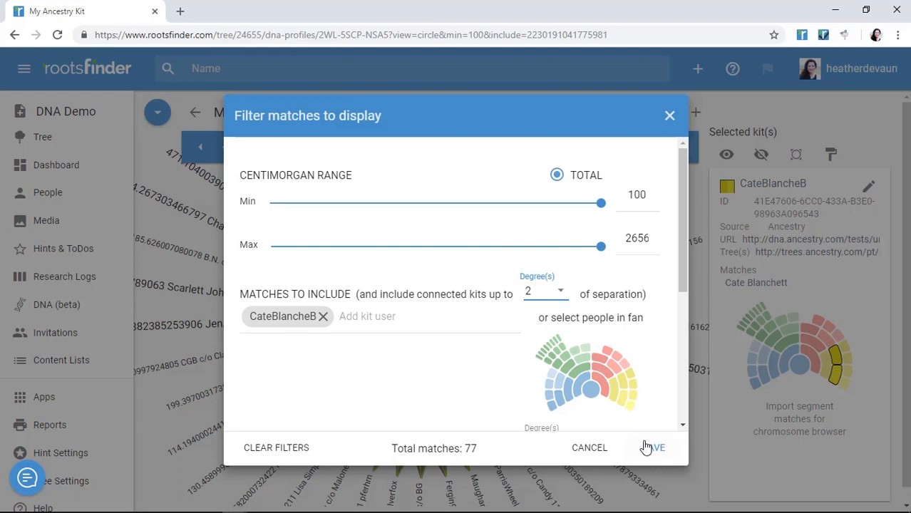
{"action": "left_click", "coordinate": [652, 448]}
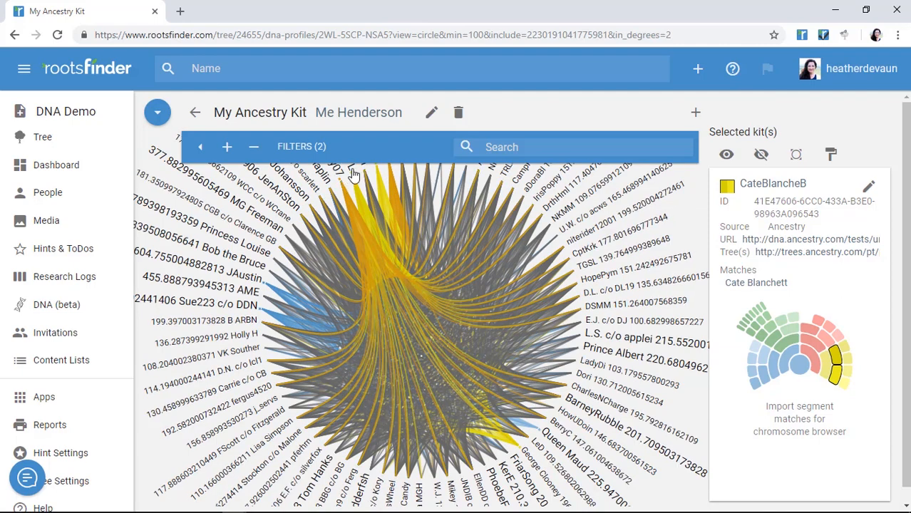
{"action": "left_click", "coordinate": [254, 147]}
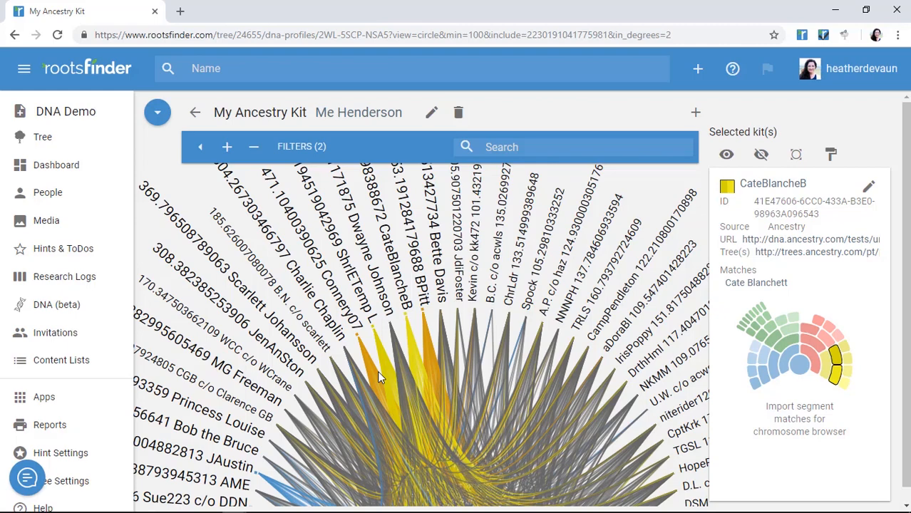
{"action": "mouse_move", "coordinate": [416, 333]}
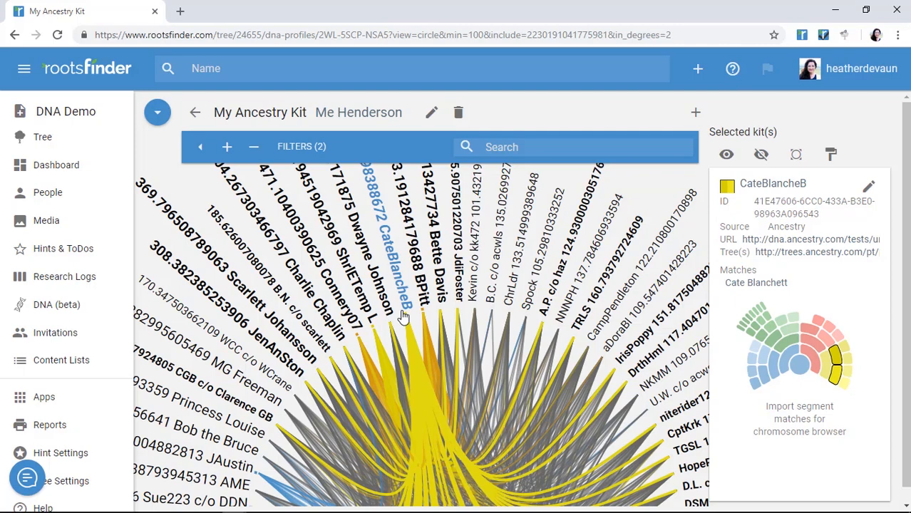
{"action": "mouse_move", "coordinate": [419, 303]}
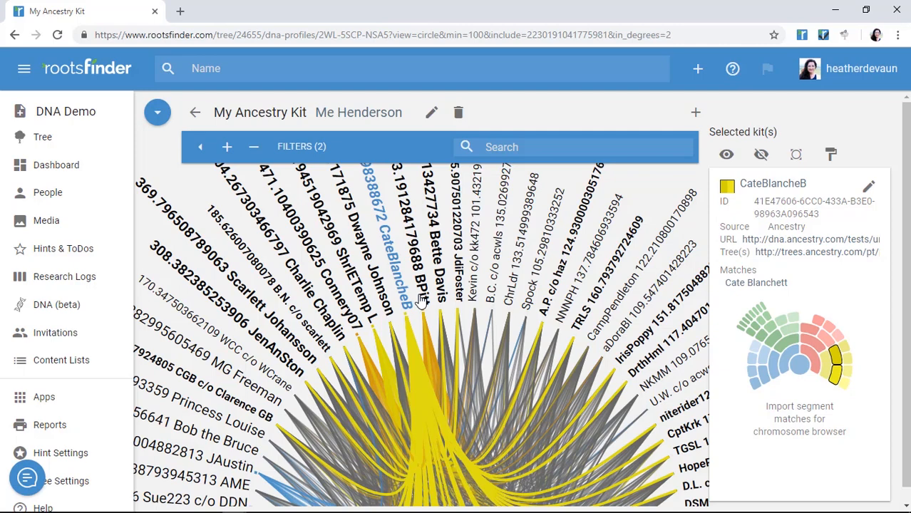